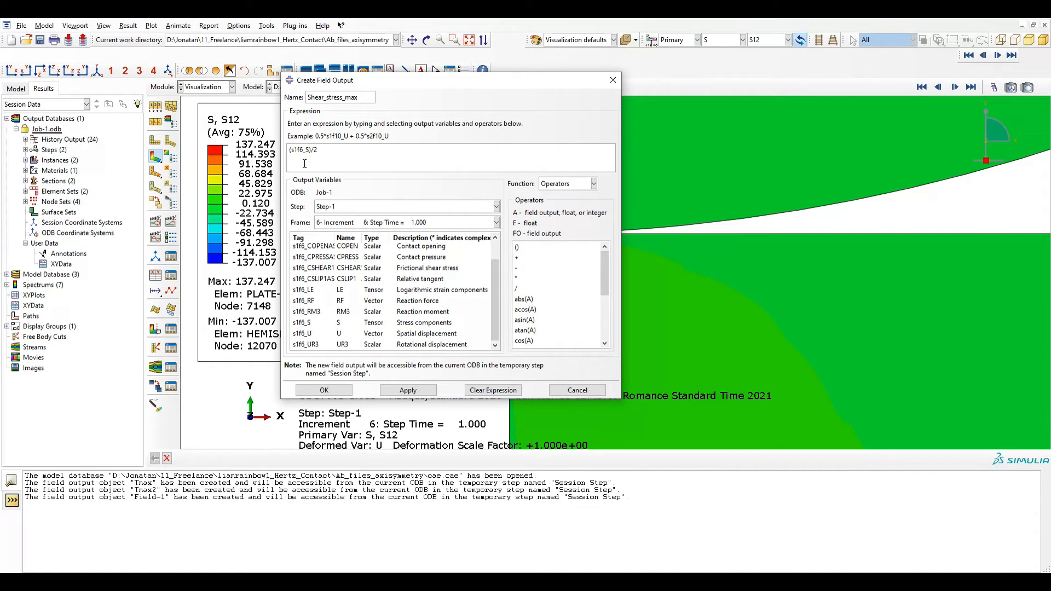
Wrap s1f6_S with getScalarField(invariant=MAX_PRINCIPAL) so Shear_stress_max halves the maximum principal stress
click(566, 183)
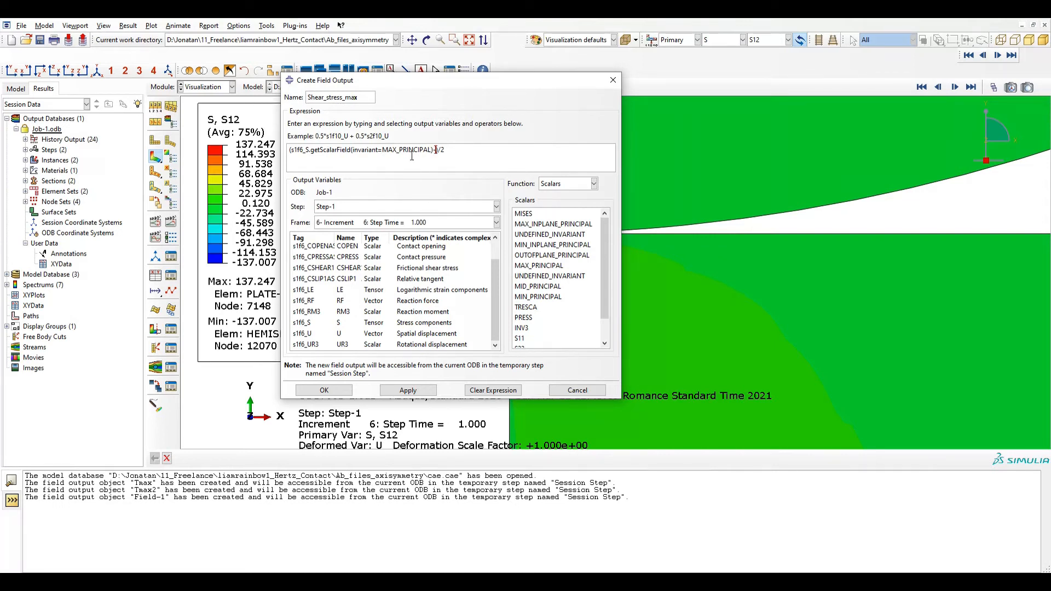